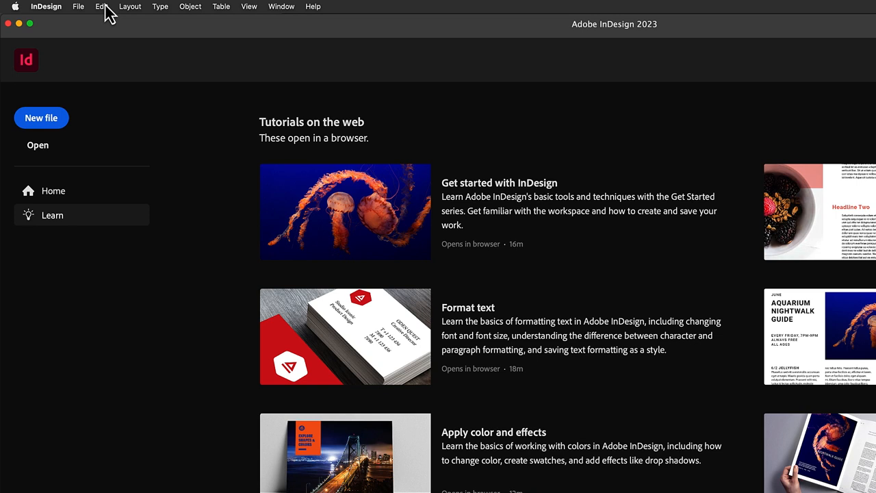
Reach the Preferences list via the InDesign application menu after checking Edit
click(101, 6)
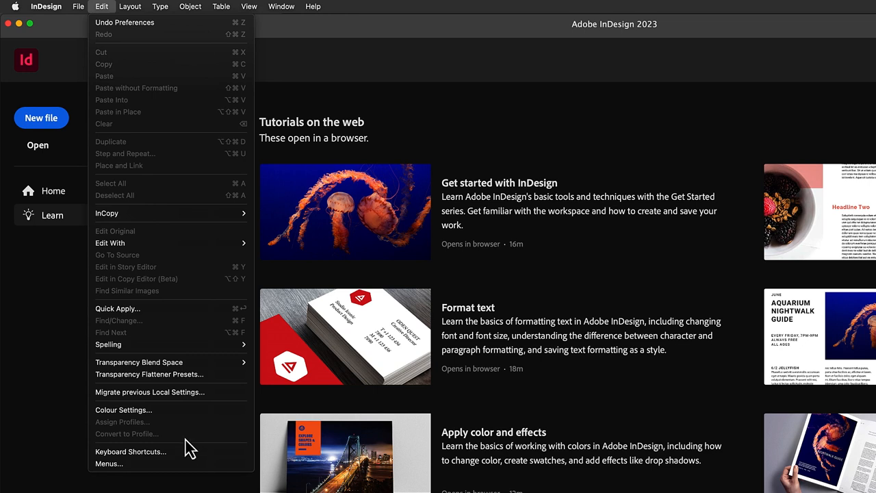
click(46, 6)
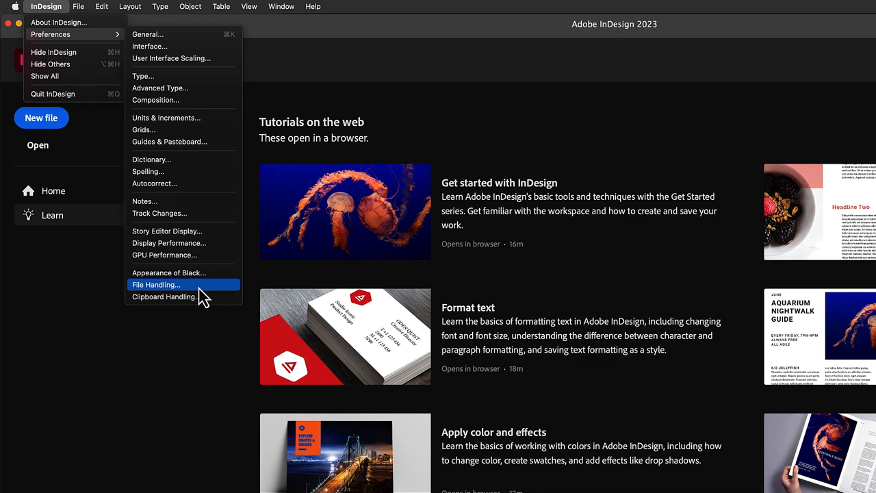
Enable Auto-activate Adobe Fonts in File Handling preferences and confirm with OK
click(155, 285)
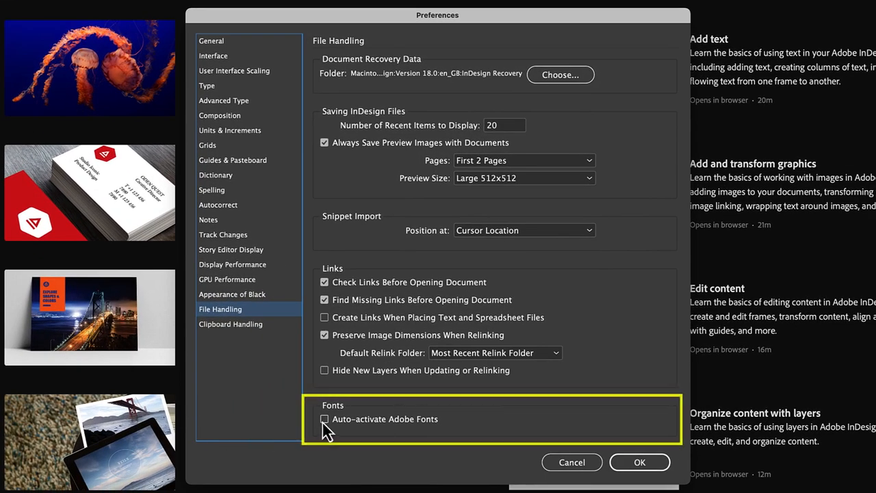
click(324, 419)
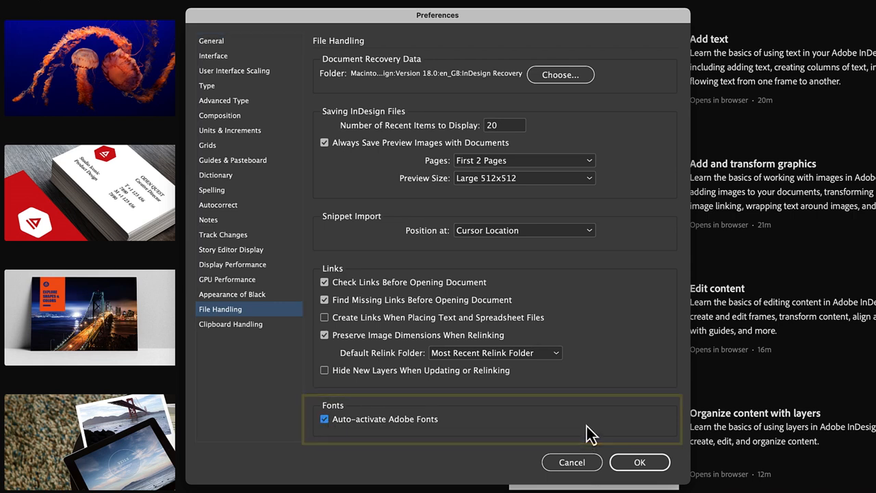
click(638, 462)
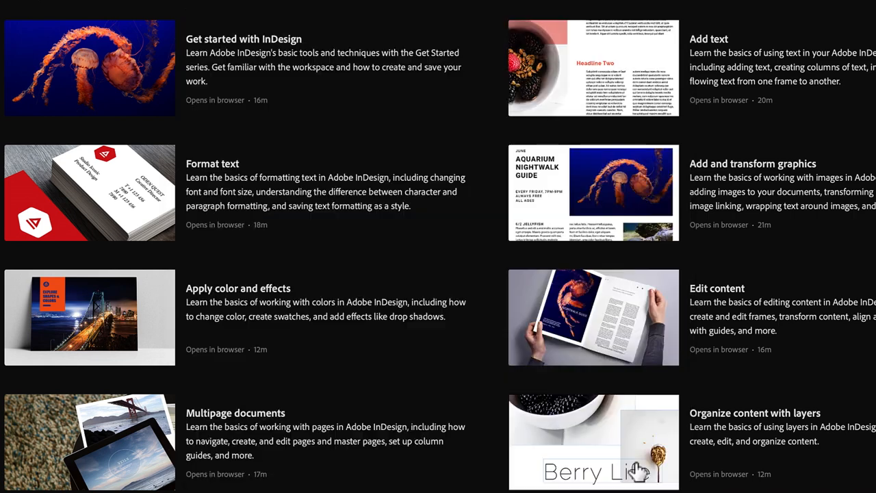
scroll(up, 3)
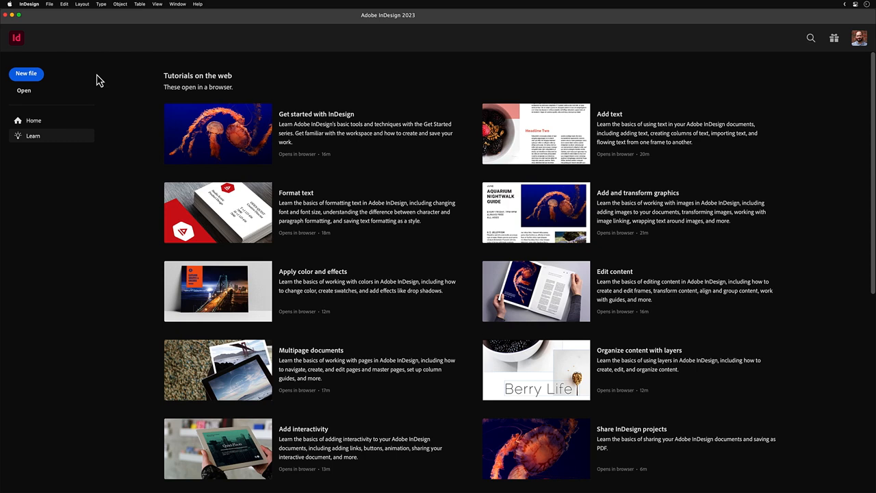
Open the InDesign document in the Atlantic project folder via File > Open
click(48, 4)
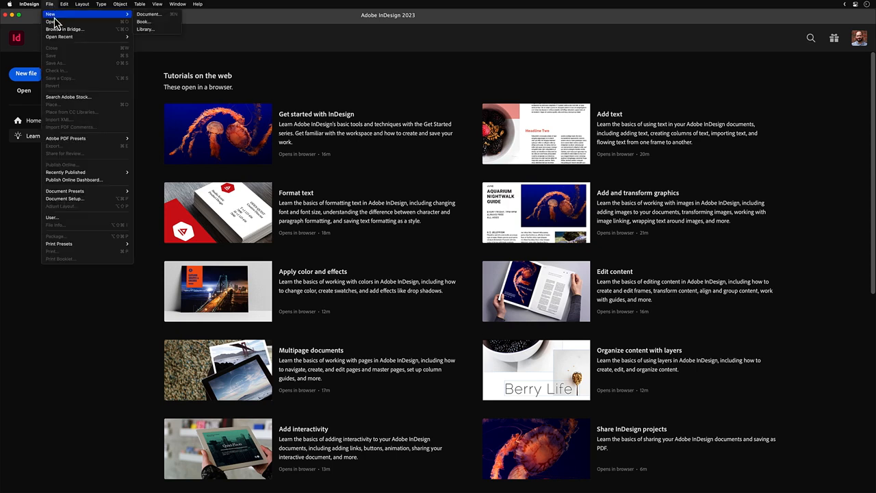
click(52, 22)
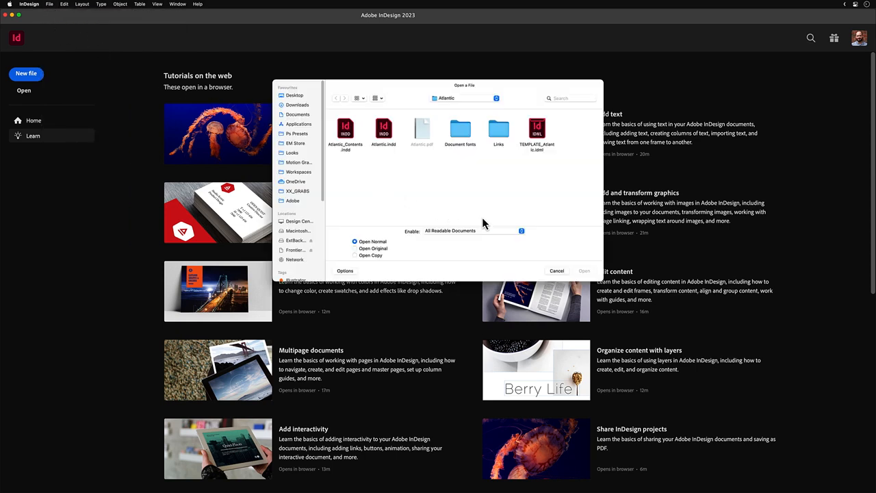
click(557, 271)
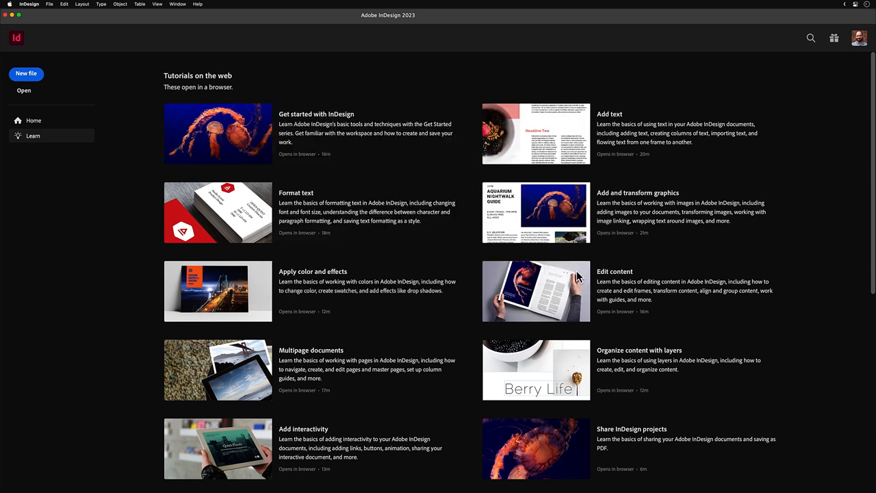
mouse_move(106, 259)
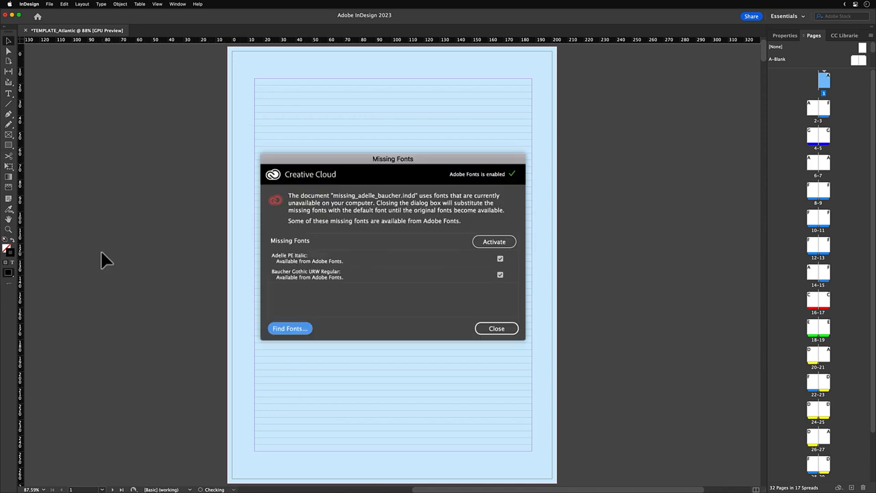
click(497, 329)
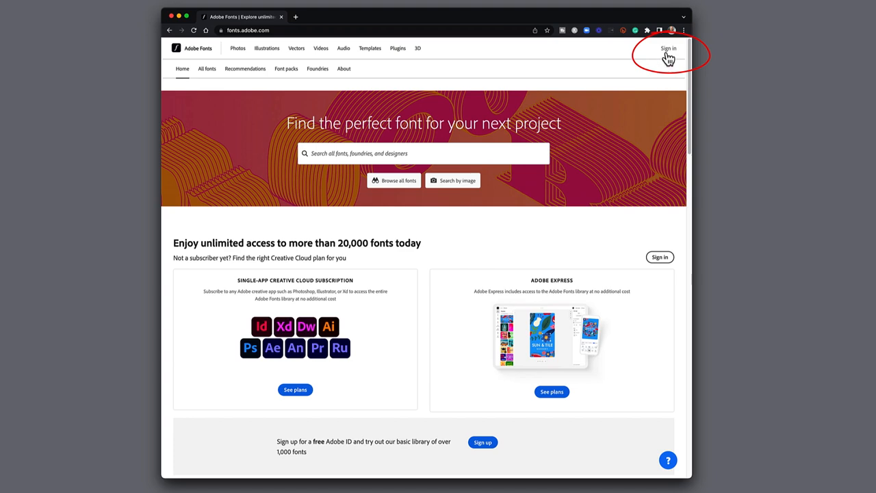
Sign in to Adobe Fonts by submitting the account email and then the password
click(669, 48)
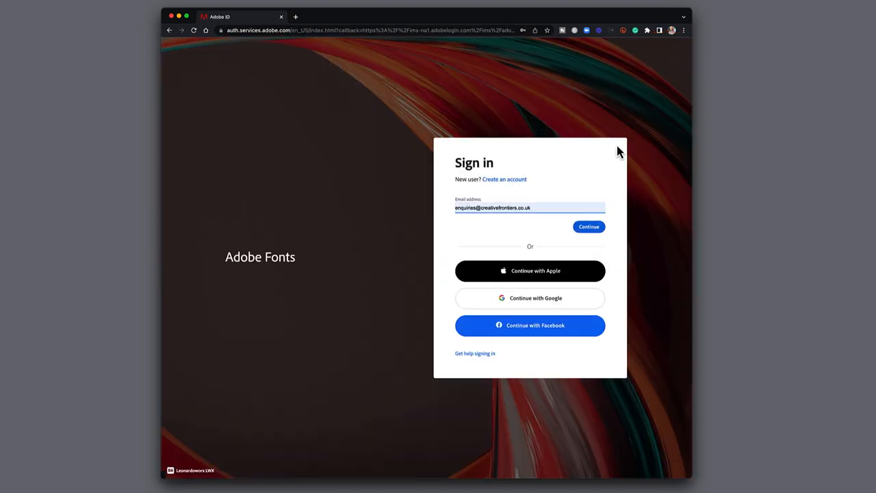
click(589, 227)
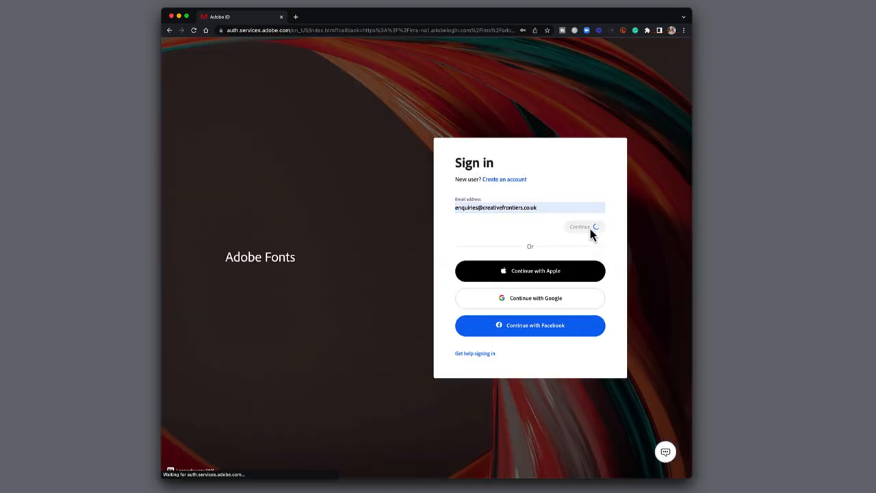
click(580, 226)
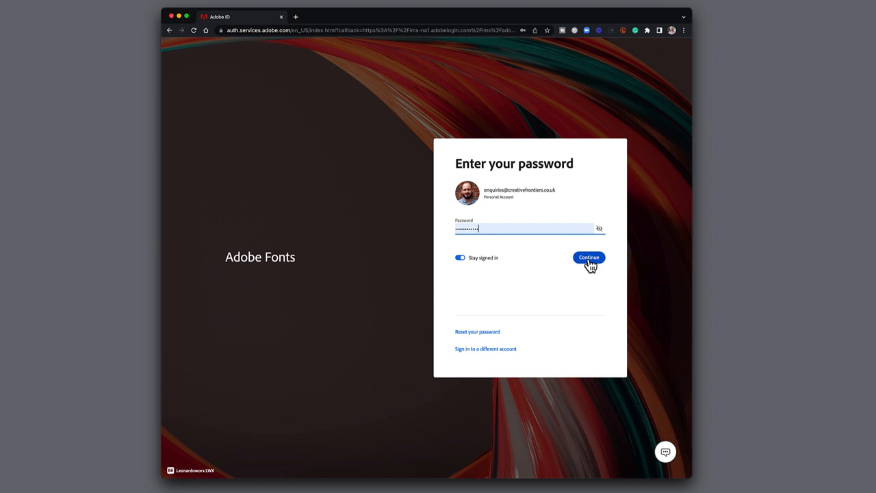
click(589, 257)
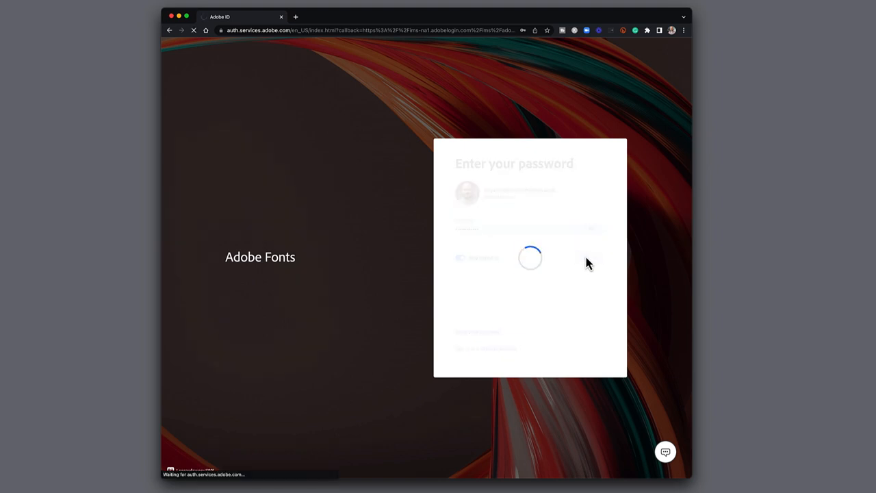